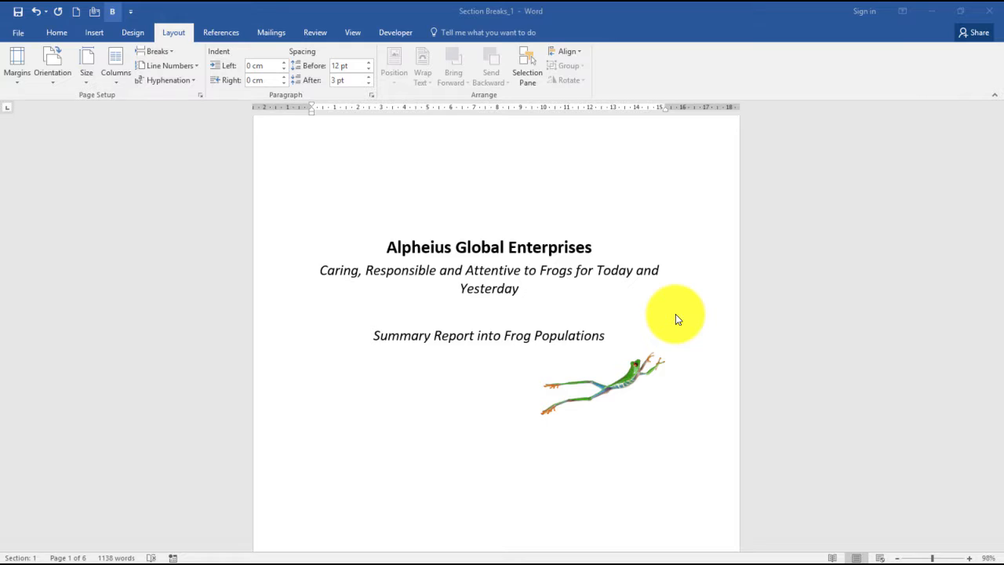
mouse_move(494, 132)
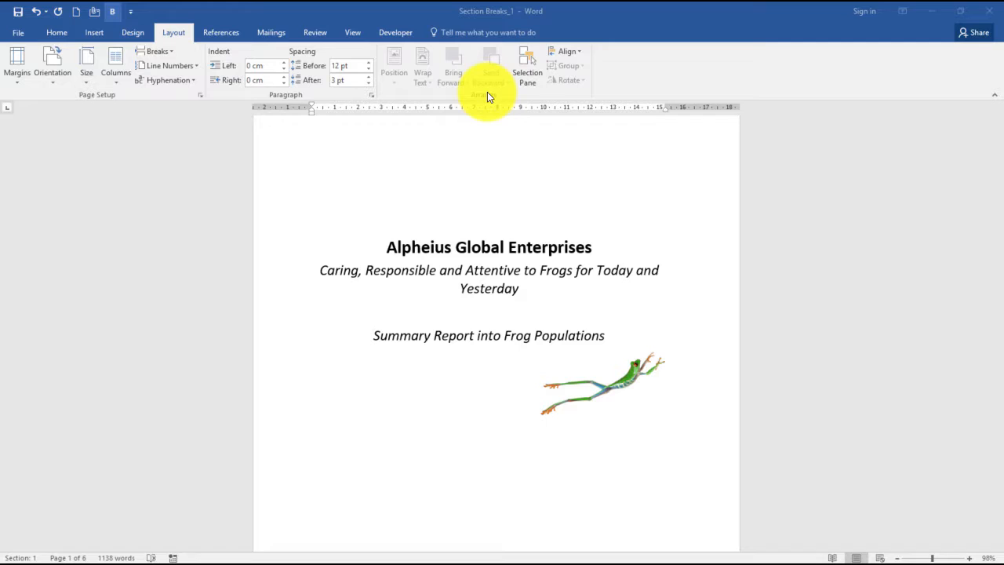
mouse_move(478, 177)
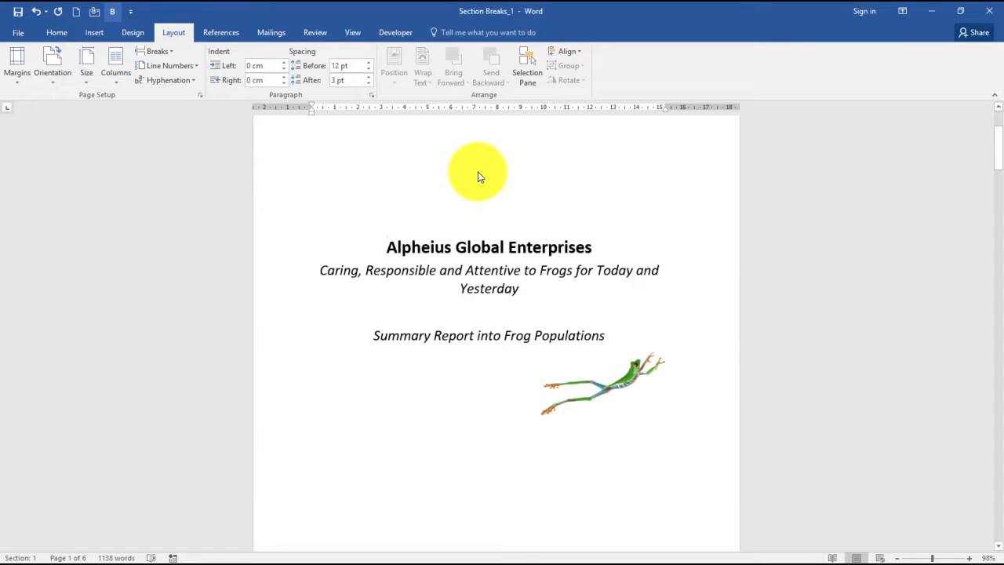
- Jump to page 5 with the New York, Paris and Dublin office contacts
left_click(386, 246)
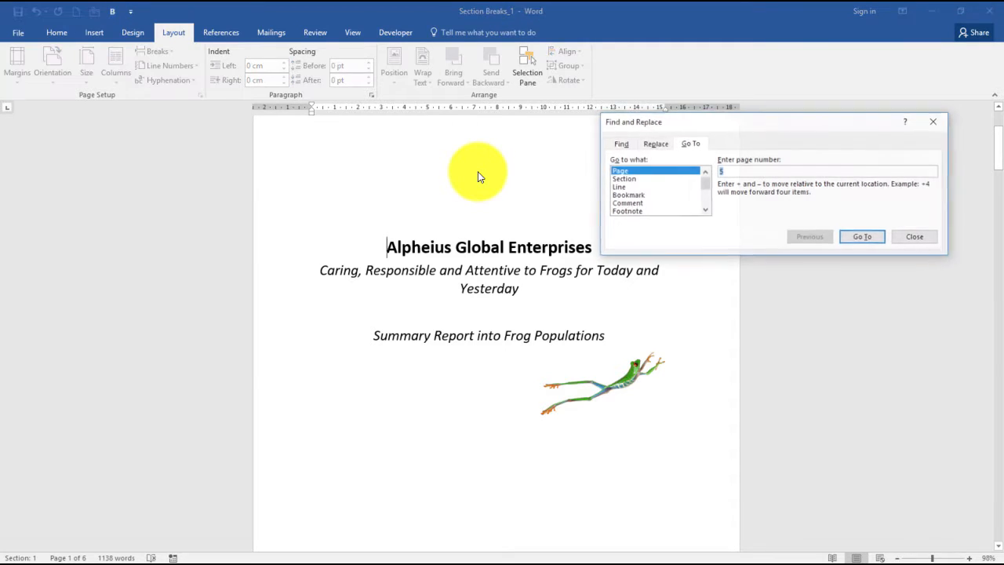
type("5")
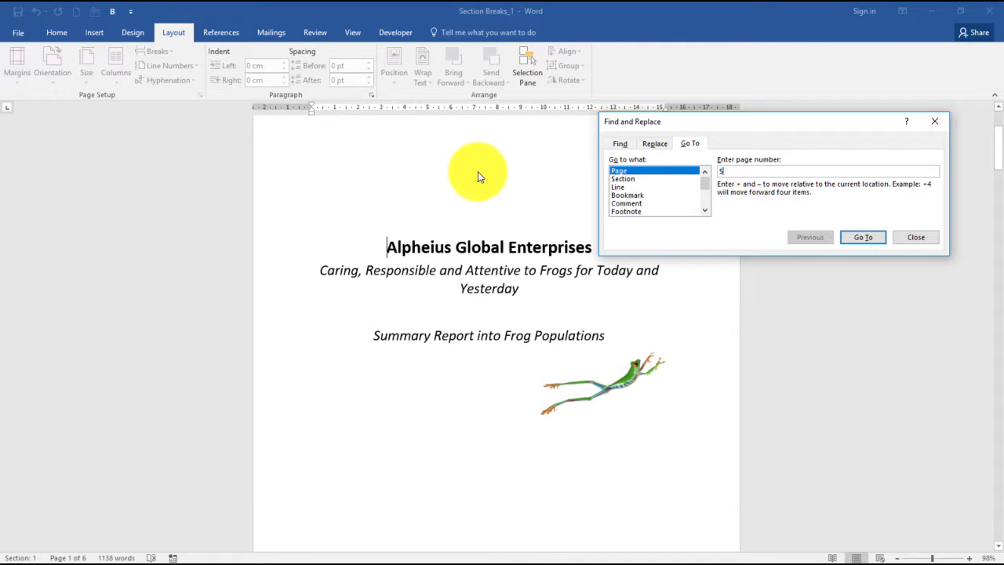
mouse_move(879, 266)
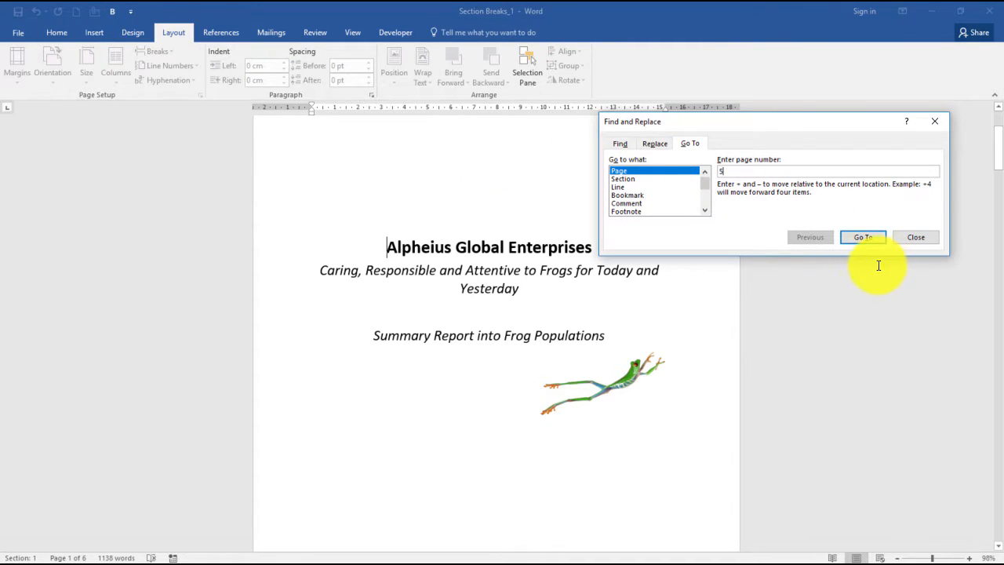
left_click(862, 237)
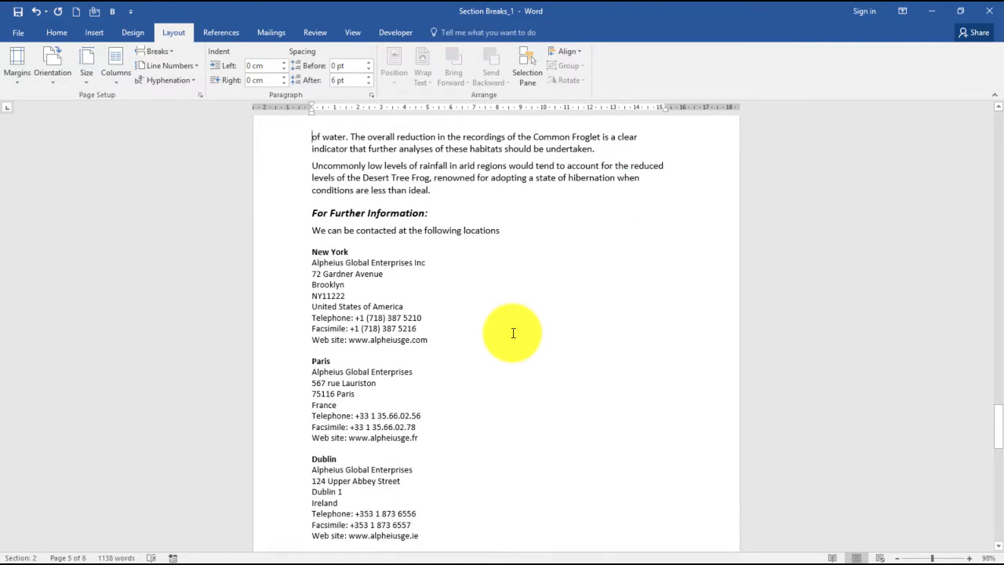
mouse_move(314, 254)
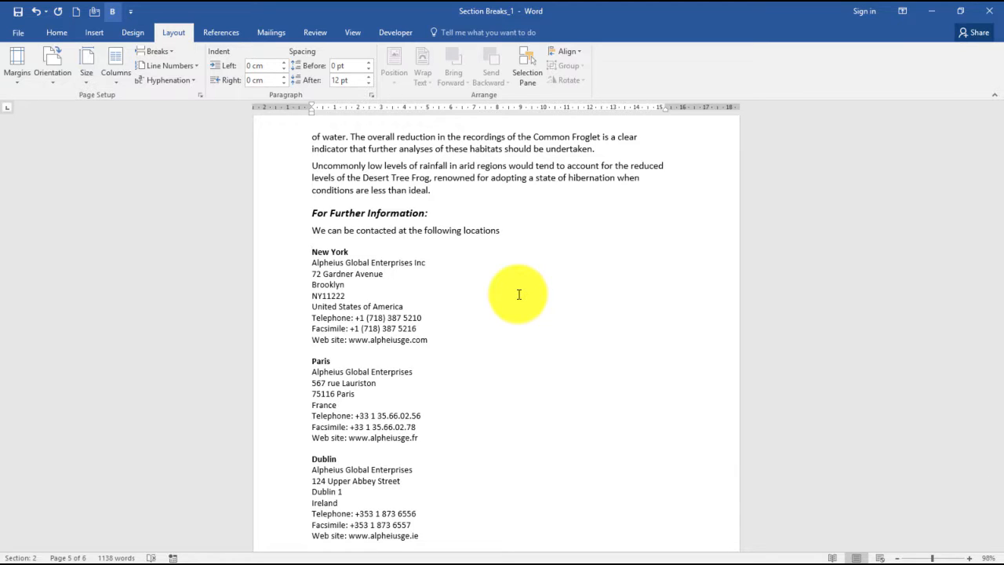
mouse_move(274, 70)
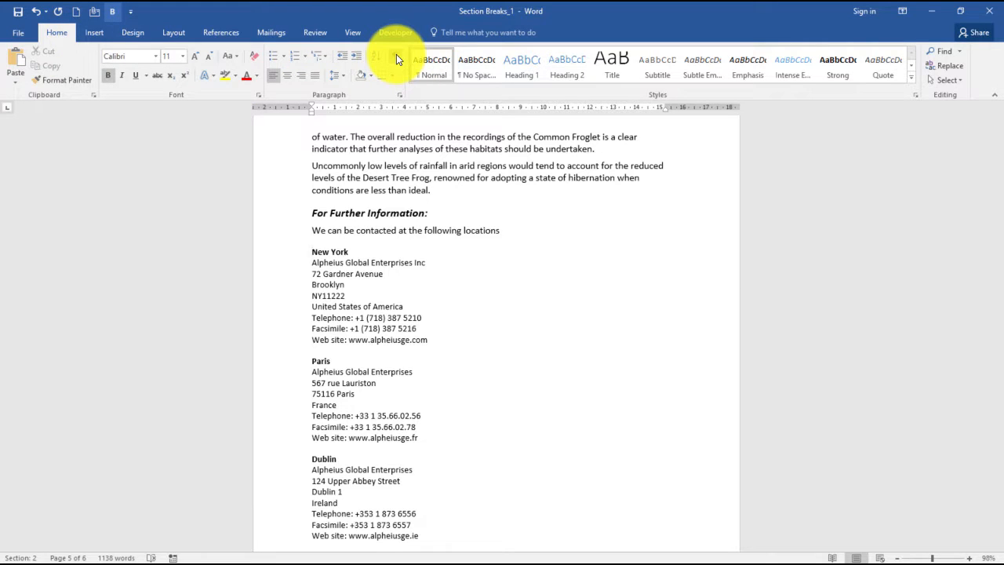
- Show formatting marks and insert a continuous section break after the contact-locations intro line
left_click(397, 61)
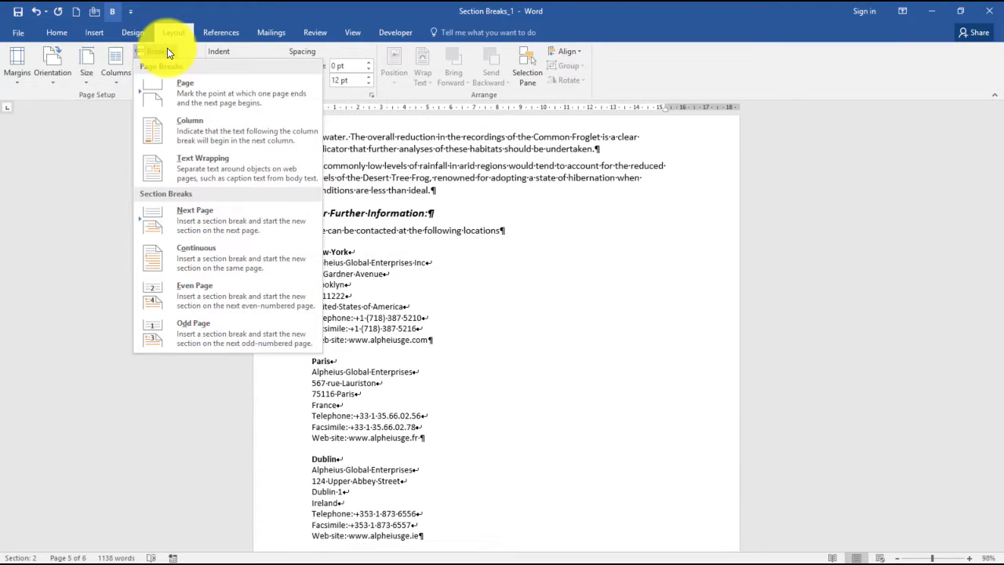
mouse_move(212, 259)
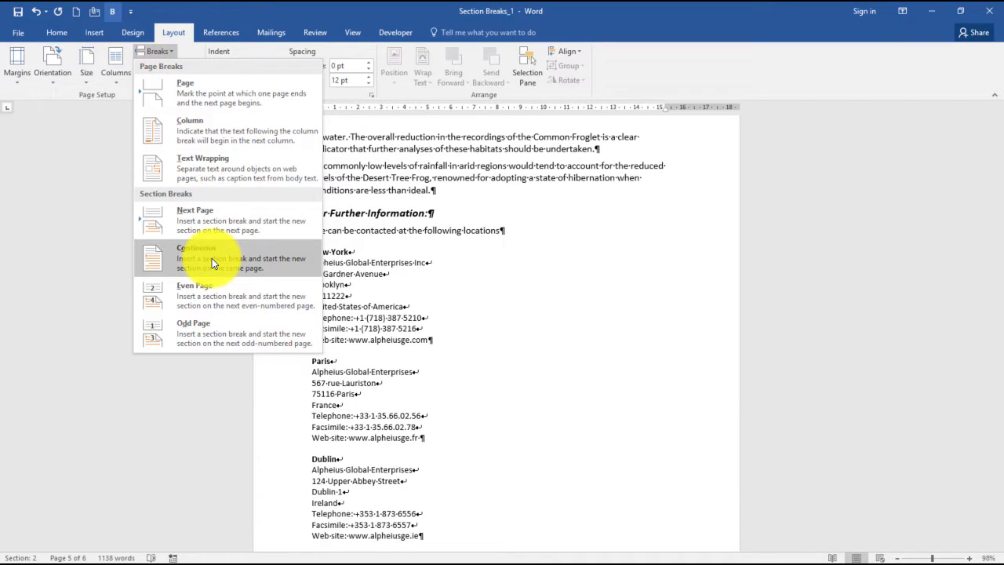
left_click(196, 257)
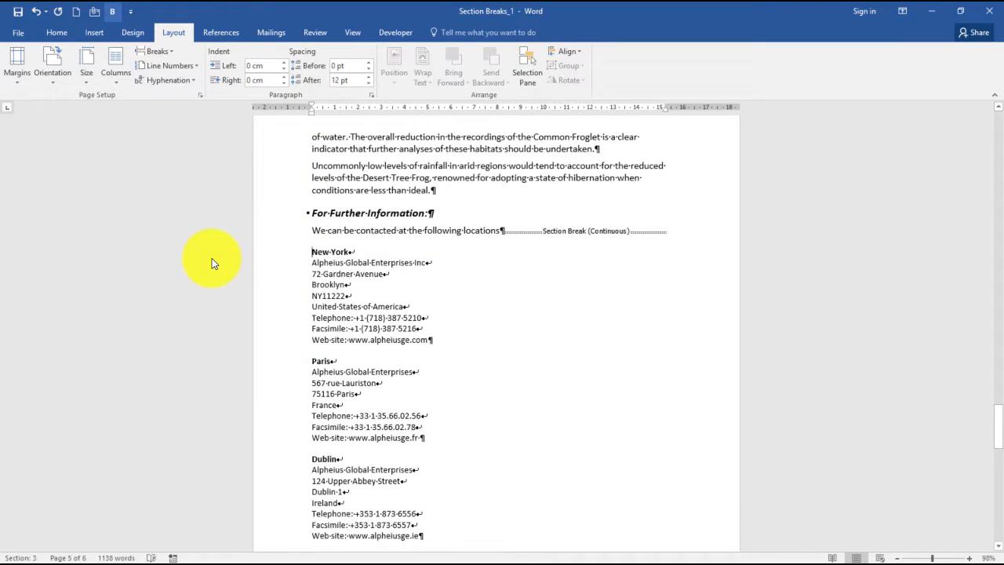
mouse_move(614, 360)
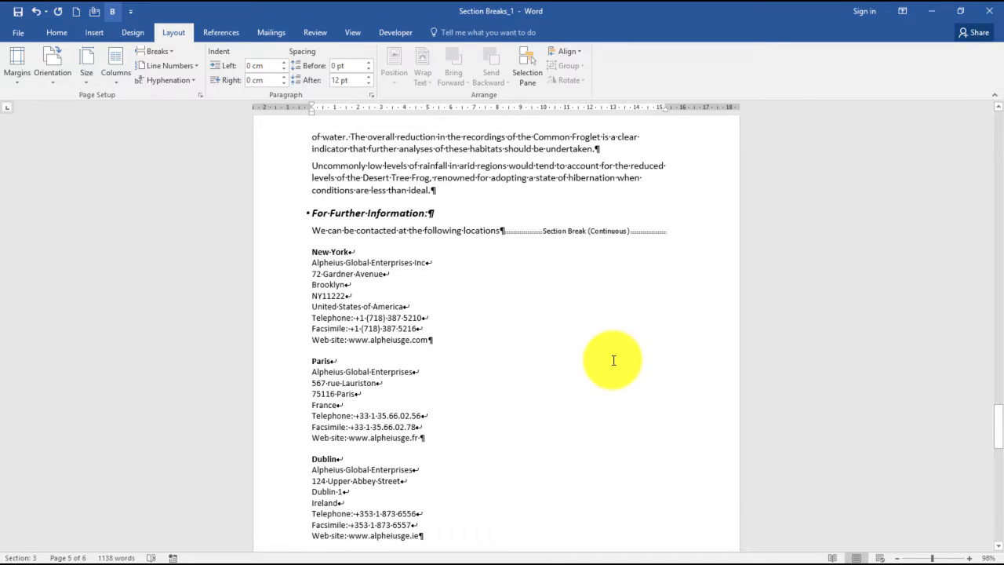
mouse_move(601, 349)
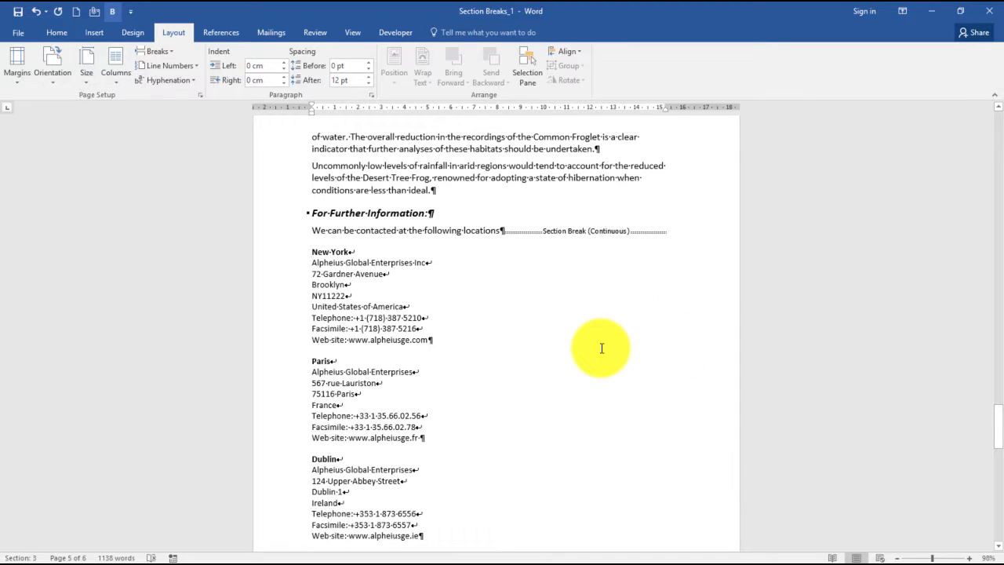
mouse_move(555, 233)
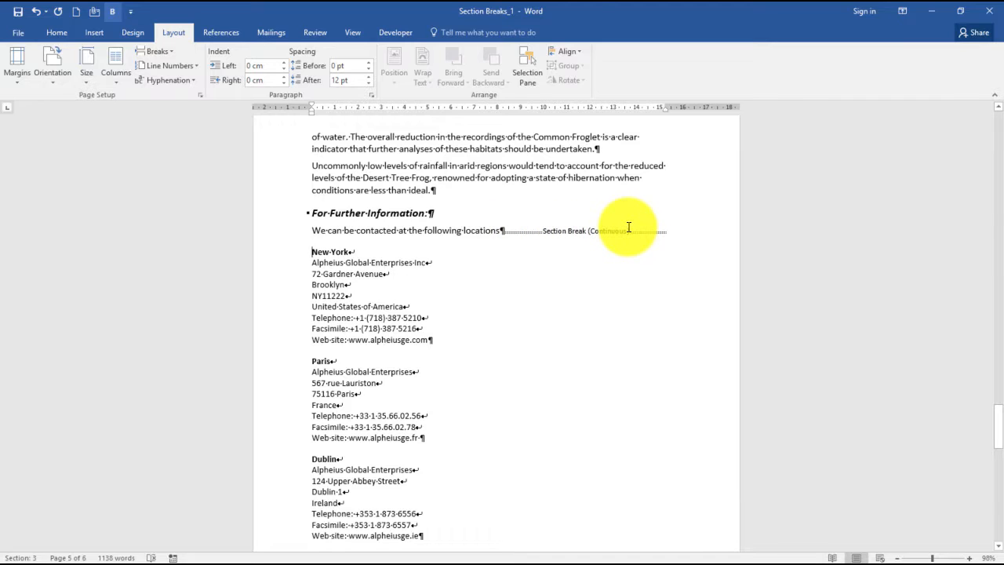
mouse_move(600, 357)
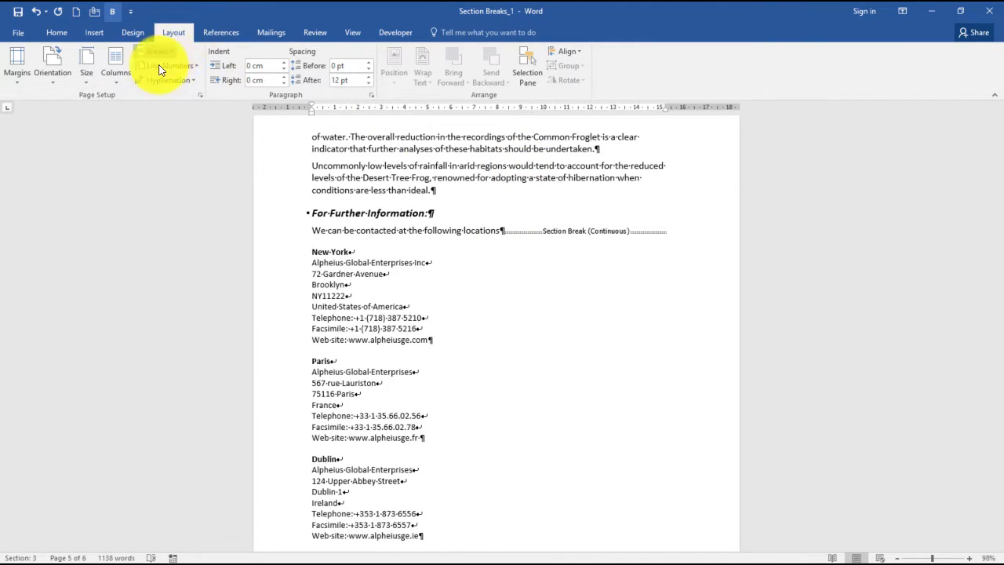
- Lay out the office addresses in two columns, with Melbourne heading the second column
left_click(116, 67)
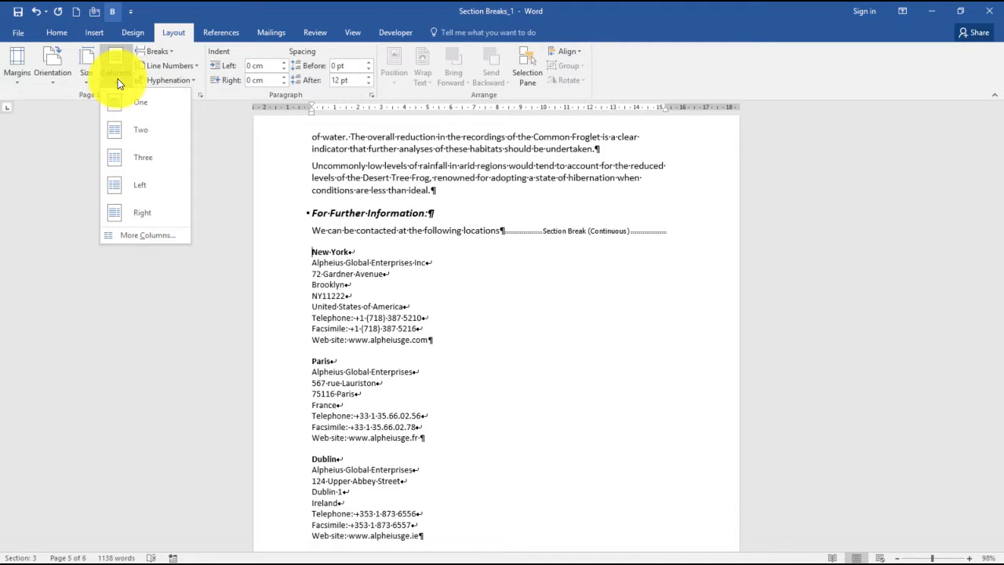
left_click(141, 129)
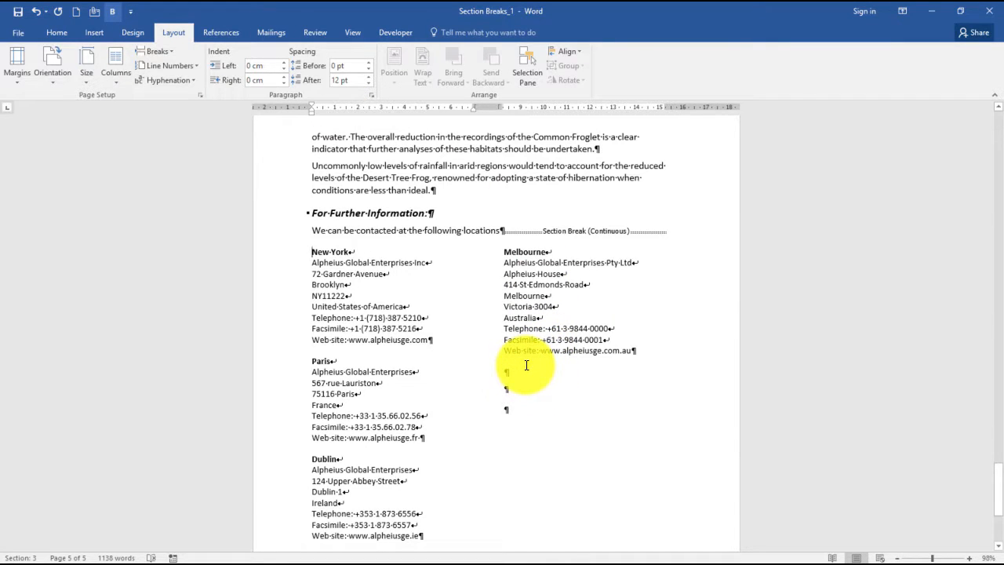
scroll("down", 3)
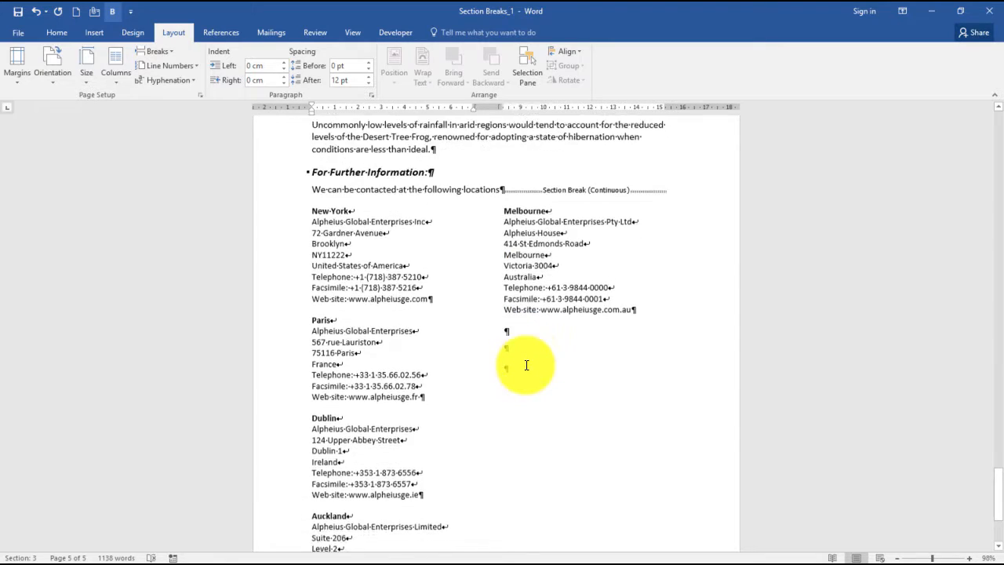
scroll("down", 3)
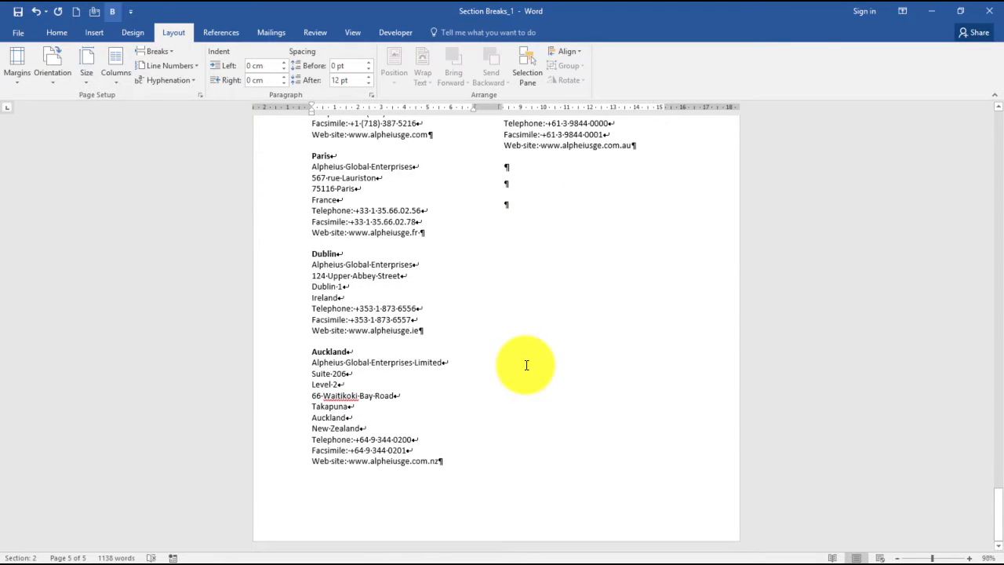
scroll("up", 3)
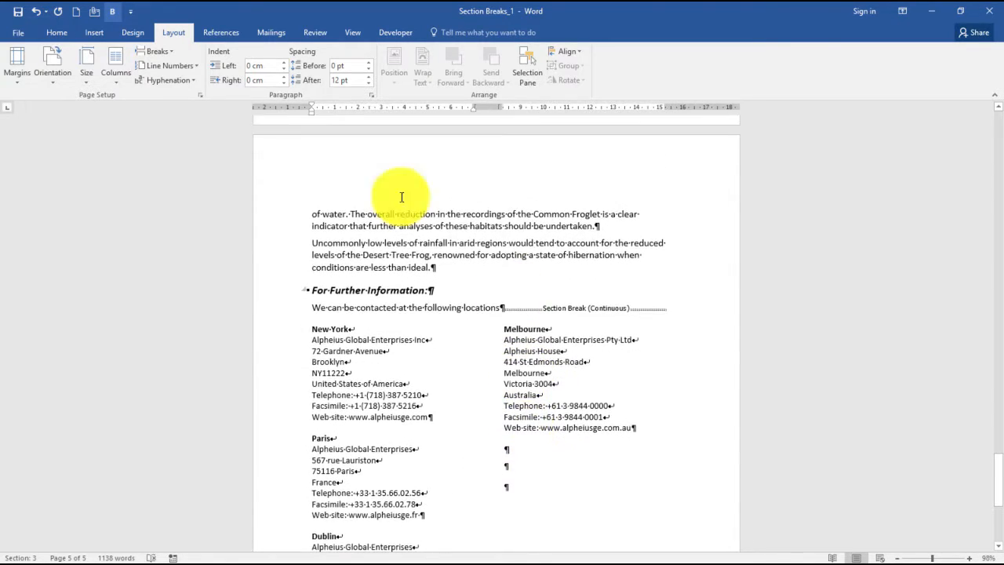
- Turn off Show/Hide ¶ so no break or paragraph symbols appear
left_click(57, 32)
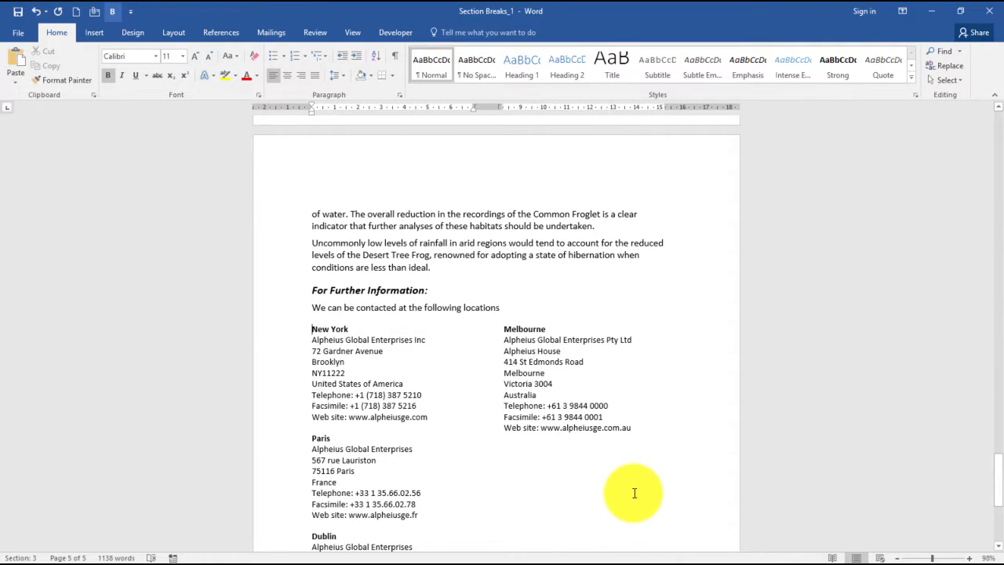
mouse_move(524, 345)
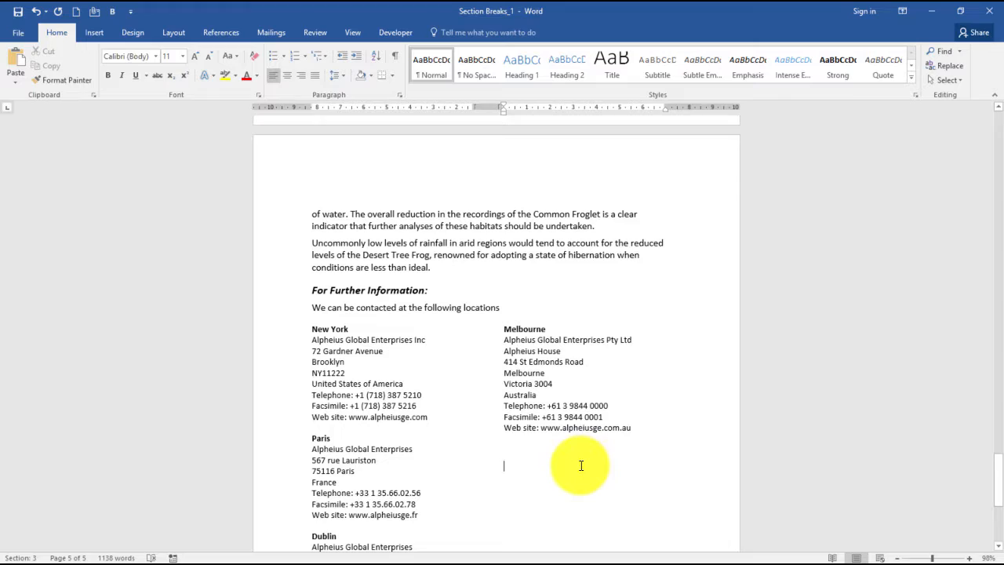
mouse_move(659, 433)
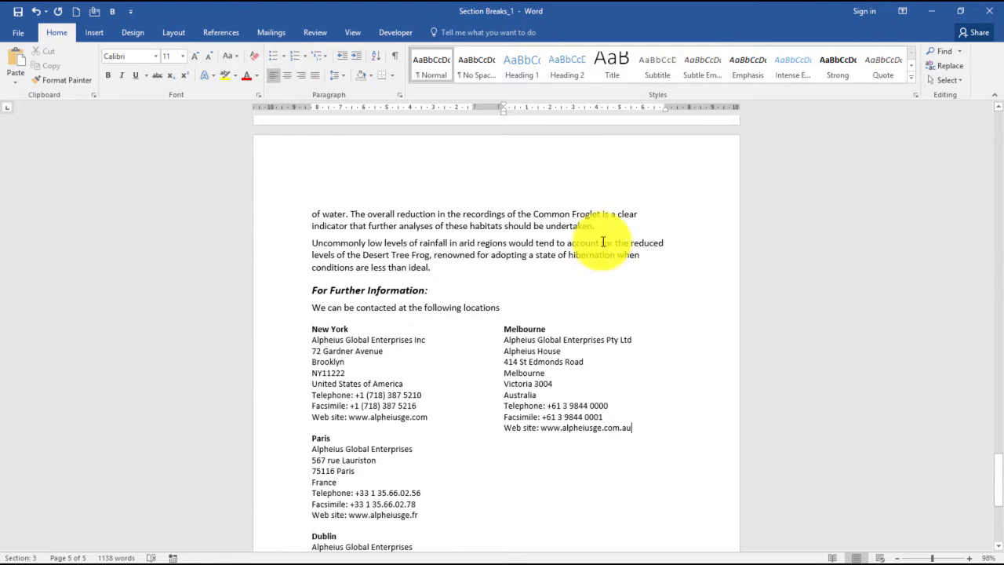
mouse_move(643, 428)
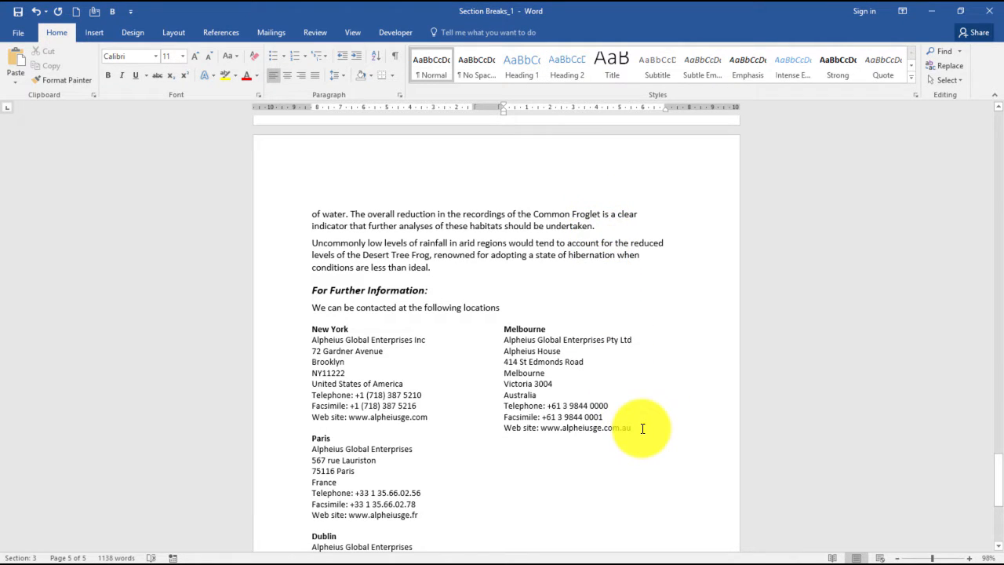